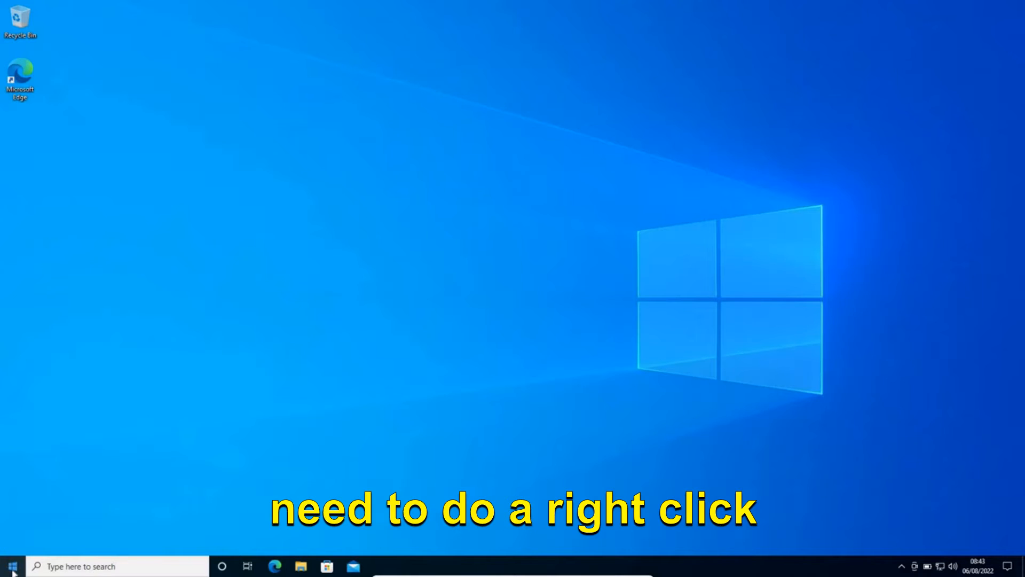
Open Windows Settings from the Start button's right-click quick link menu.
right_click(11, 566)
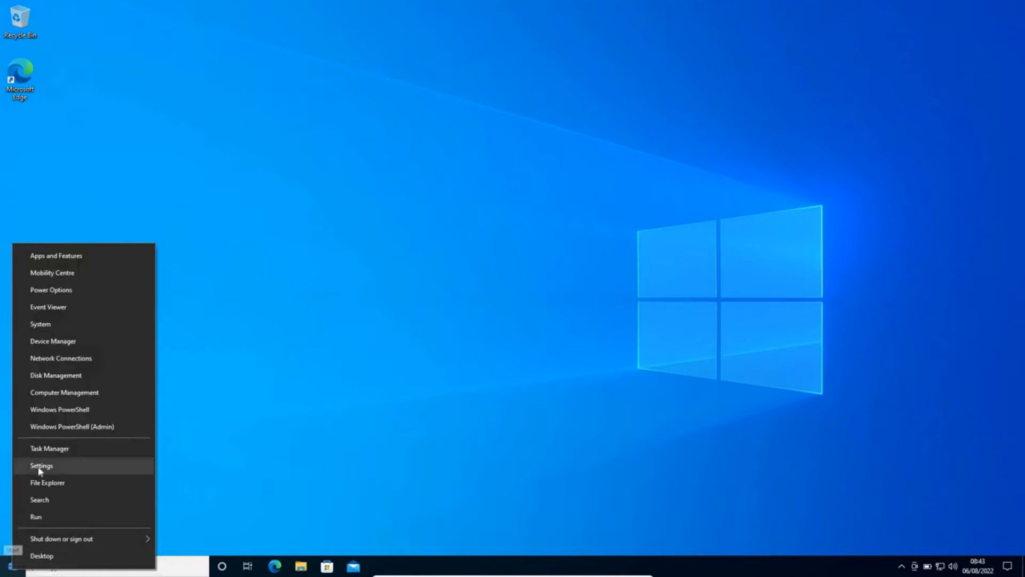
click(41, 465)
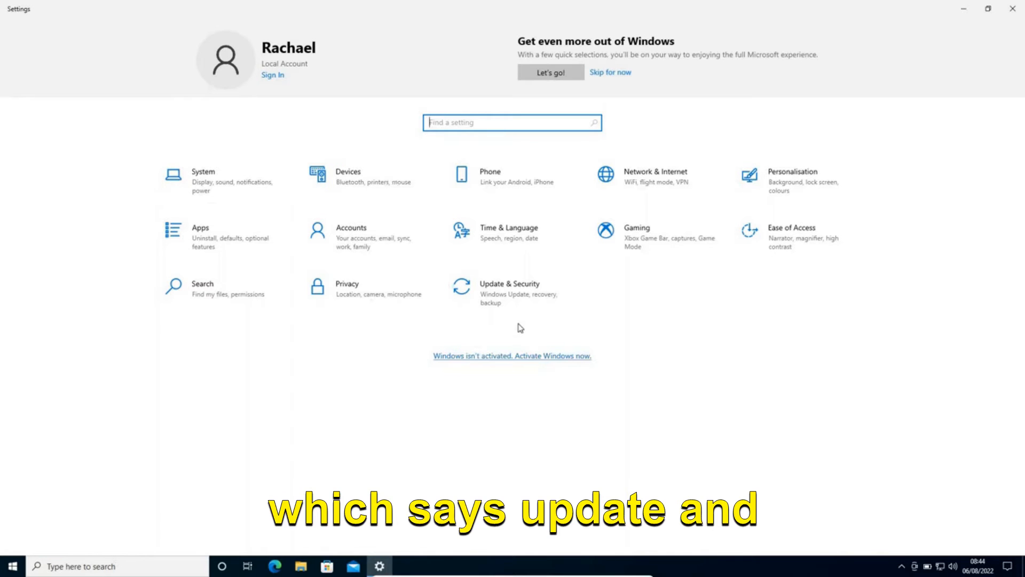
mouse_move(539, 299)
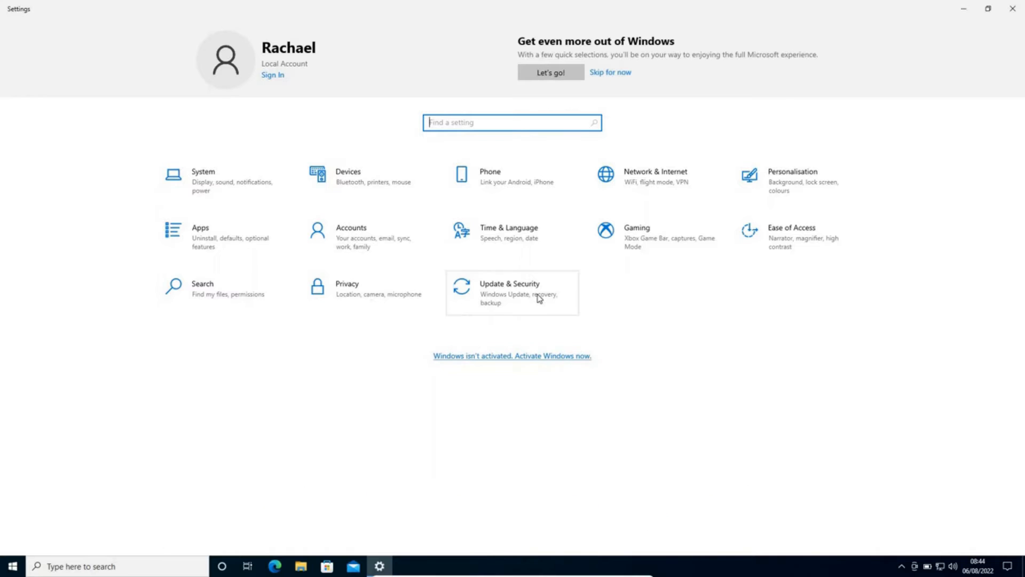
Go to the Update & Security section of Settings.
click(509, 292)
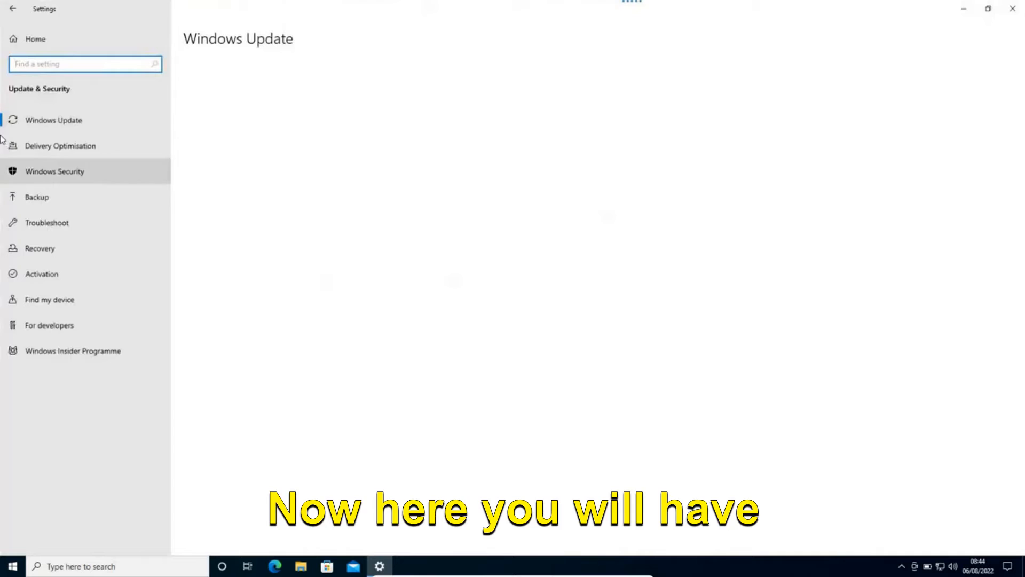
mouse_move(47, 223)
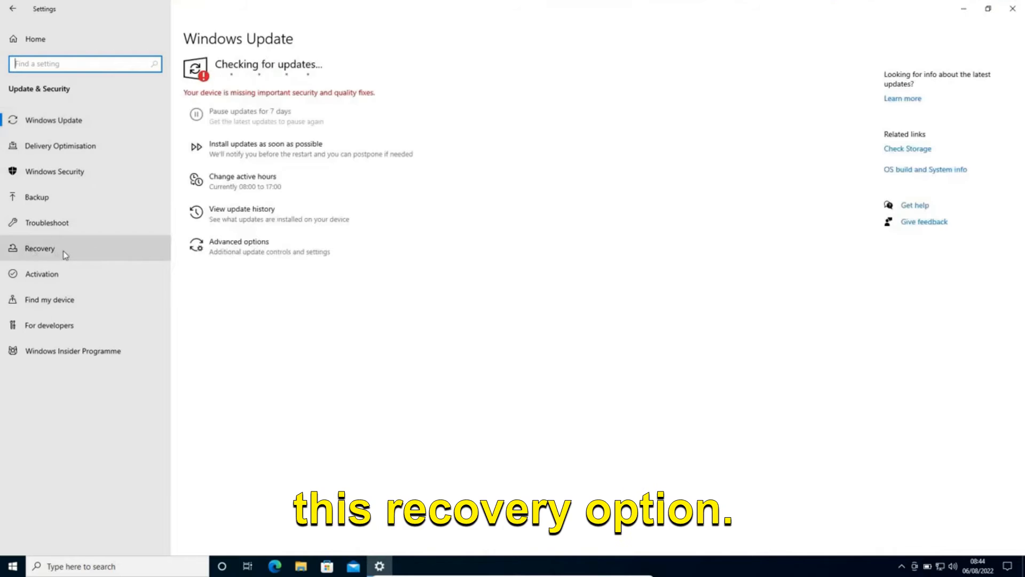
Switch to the Recovery page in Update & Security.
click(39, 248)
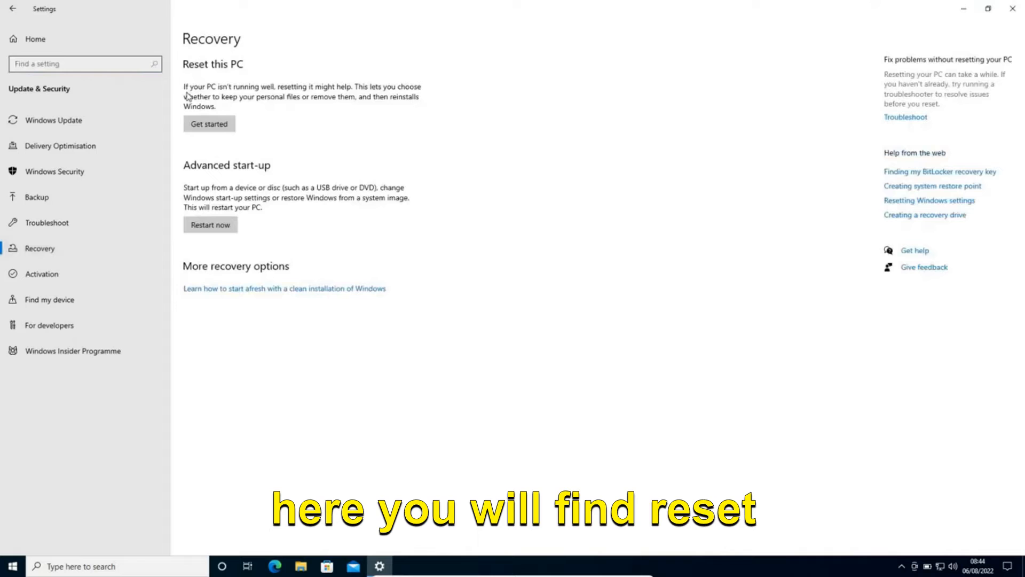
mouse_move(219, 106)
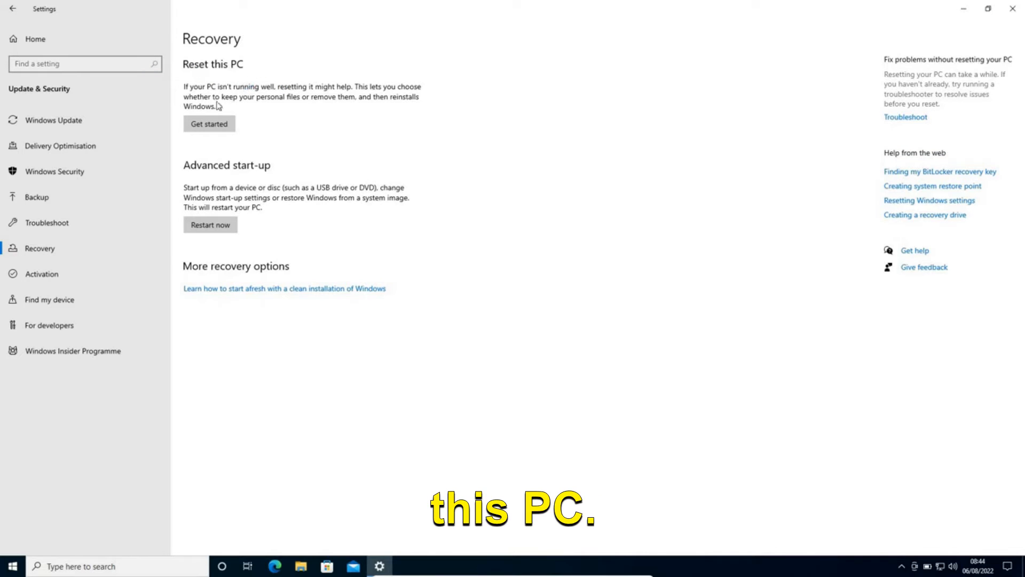
mouse_move(283, 100)
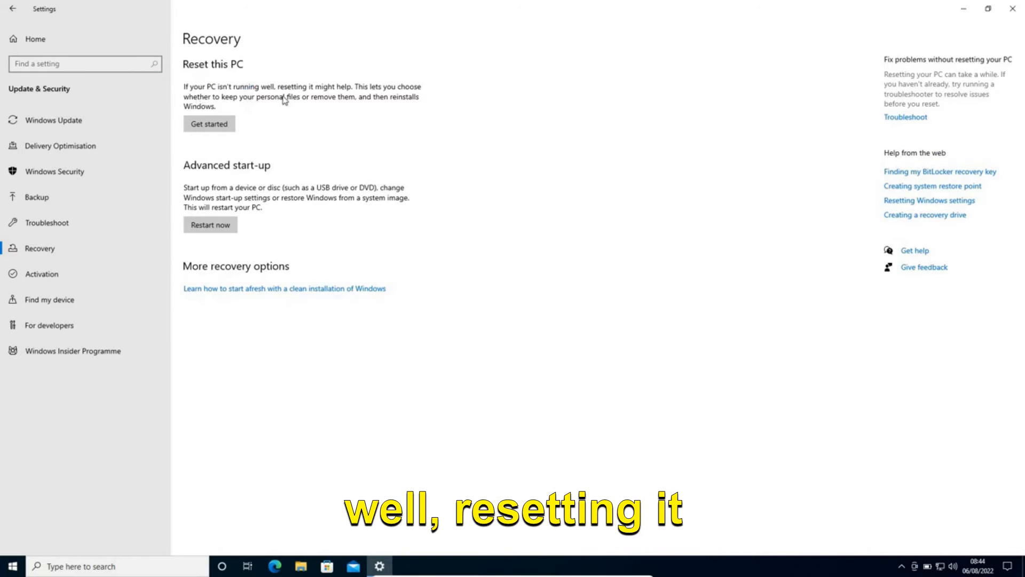
mouse_move(355, 119)
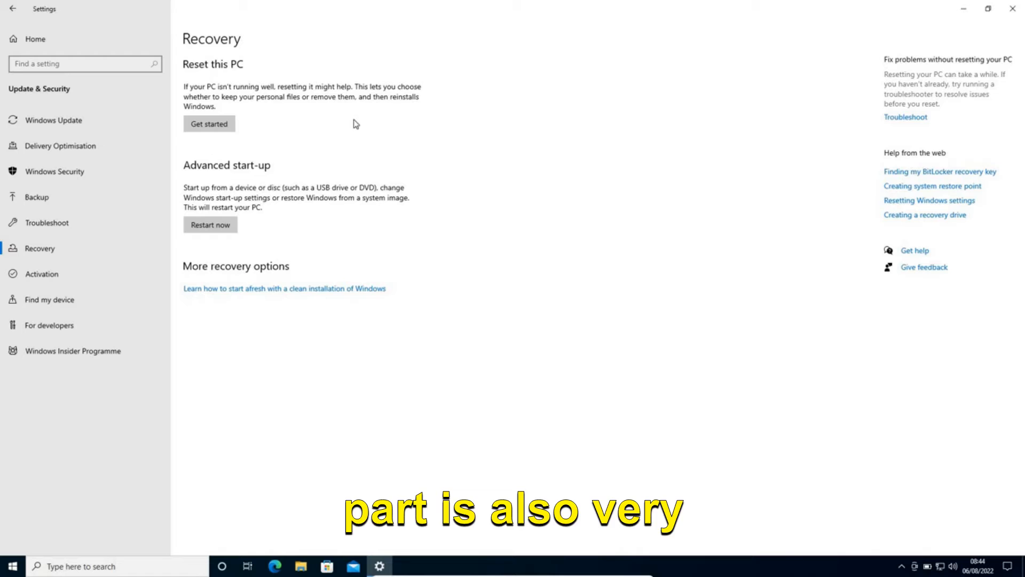
mouse_move(385, 96)
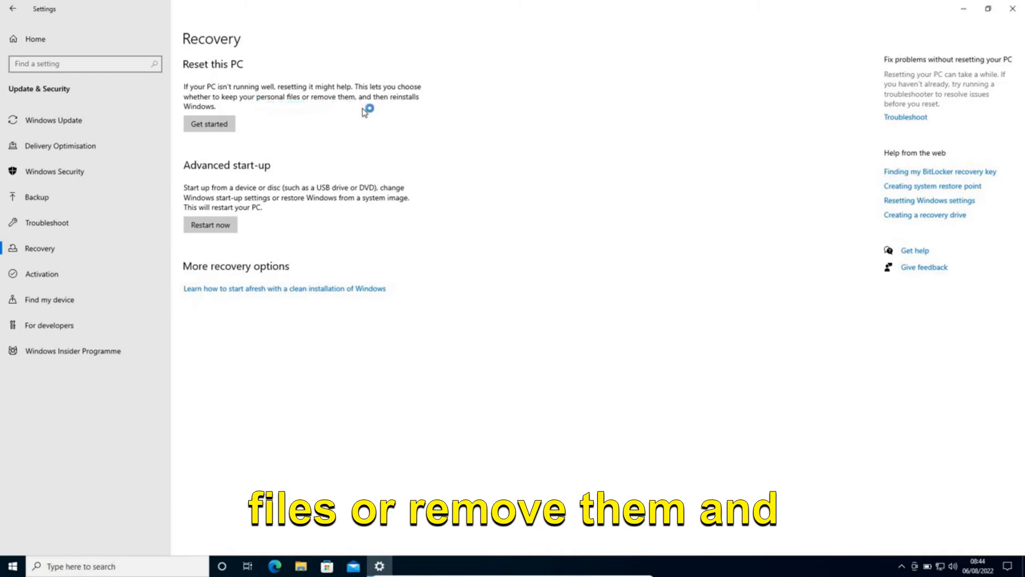
mouse_move(311, 151)
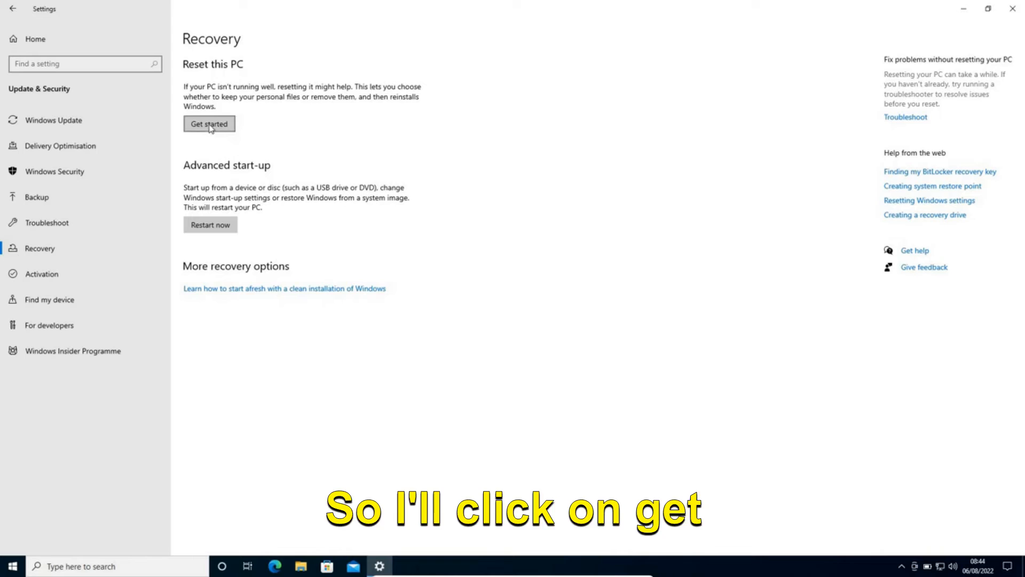
Start the Reset this PC wizard.
click(209, 123)
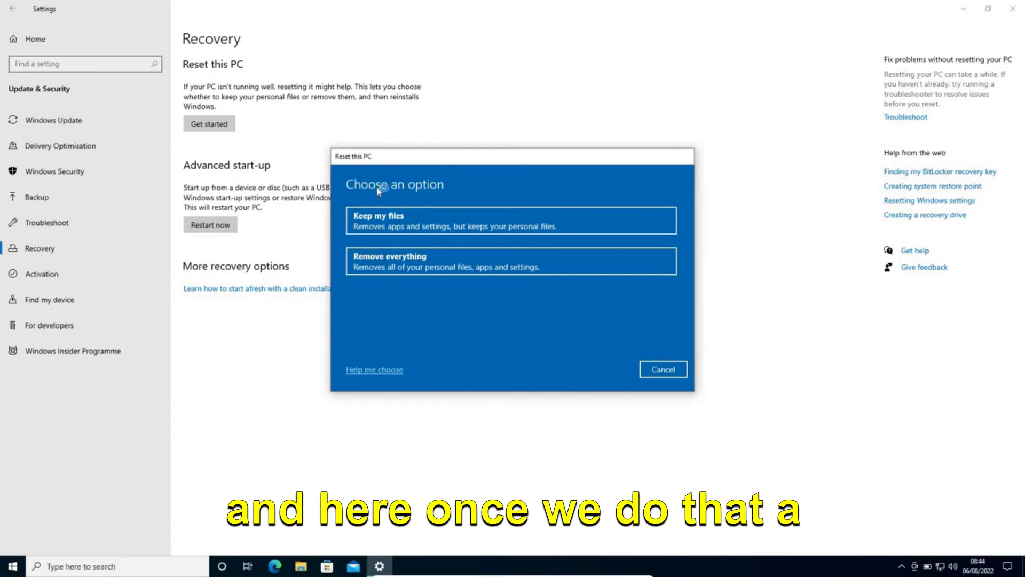
mouse_move(428, 199)
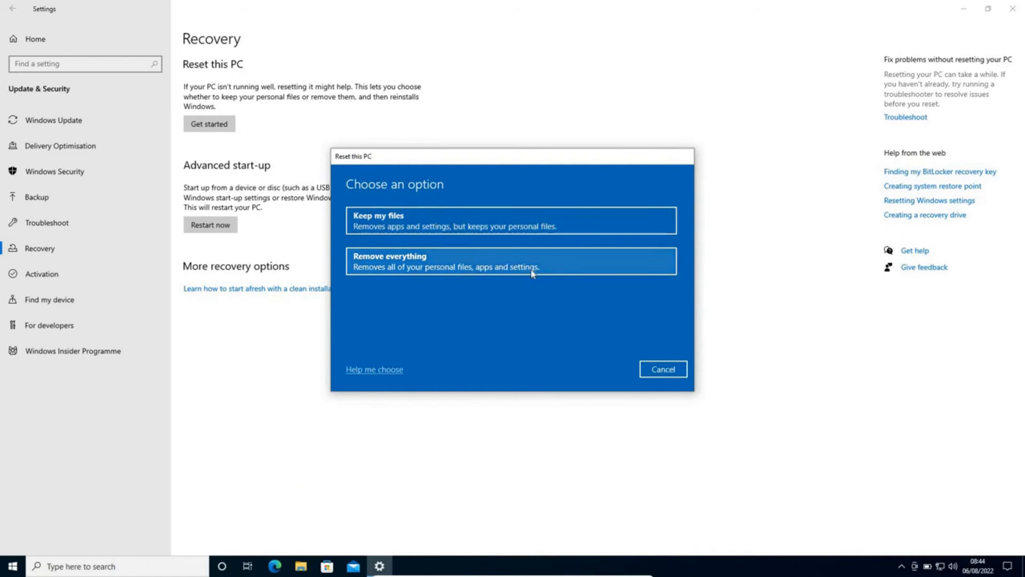
mouse_move(476, 221)
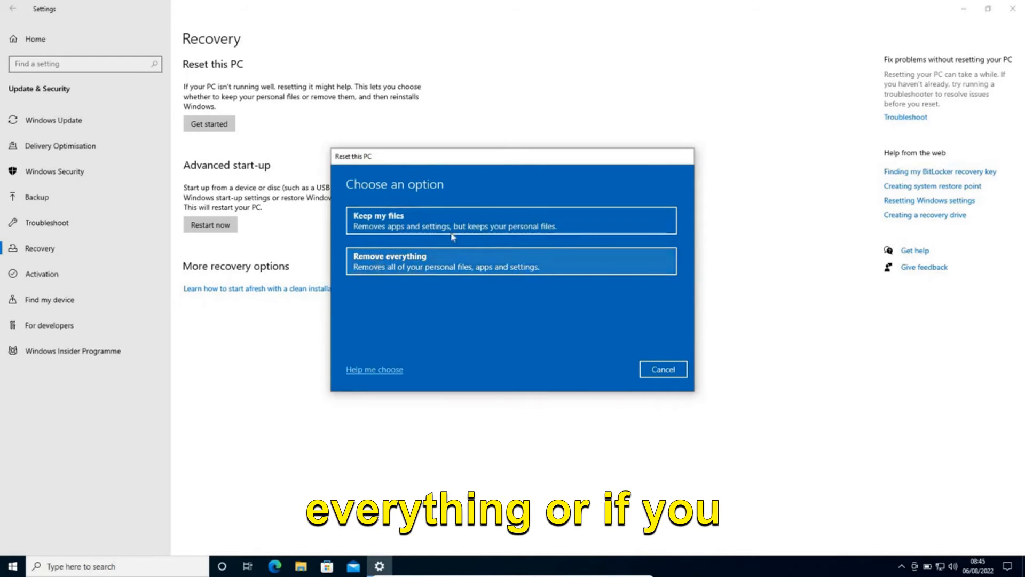
mouse_move(419, 226)
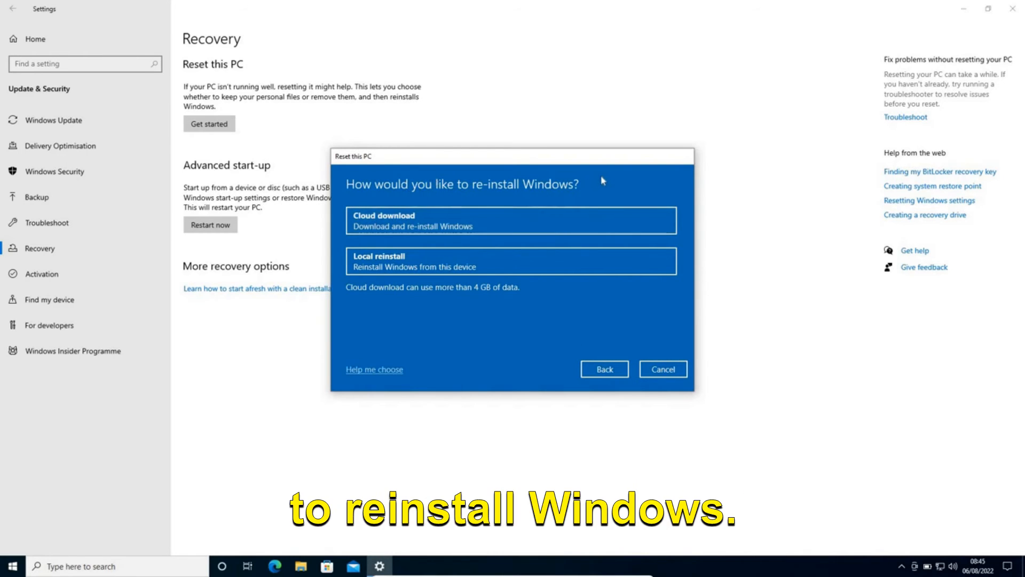
mouse_move(504, 333)
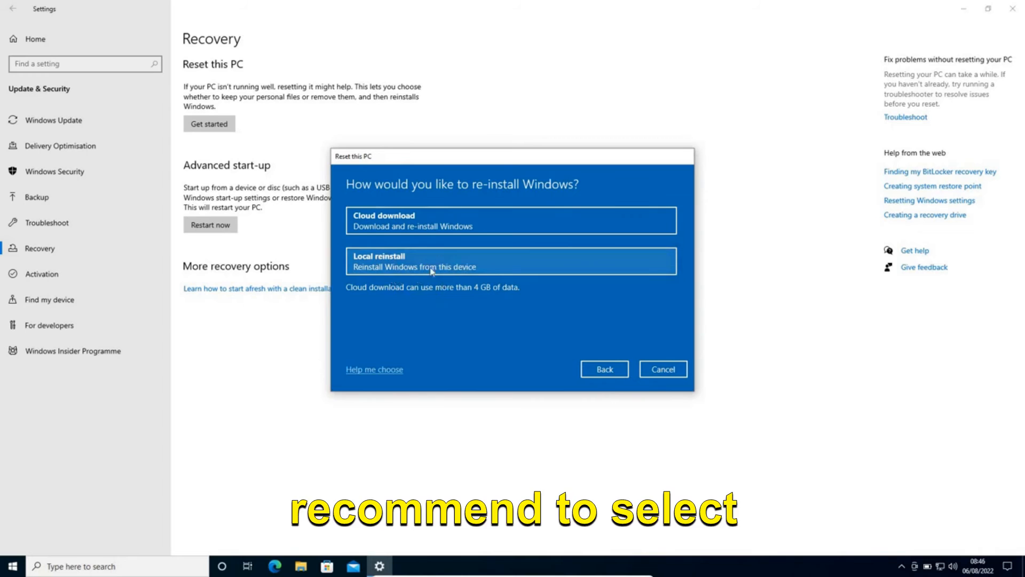
mouse_move(504, 352)
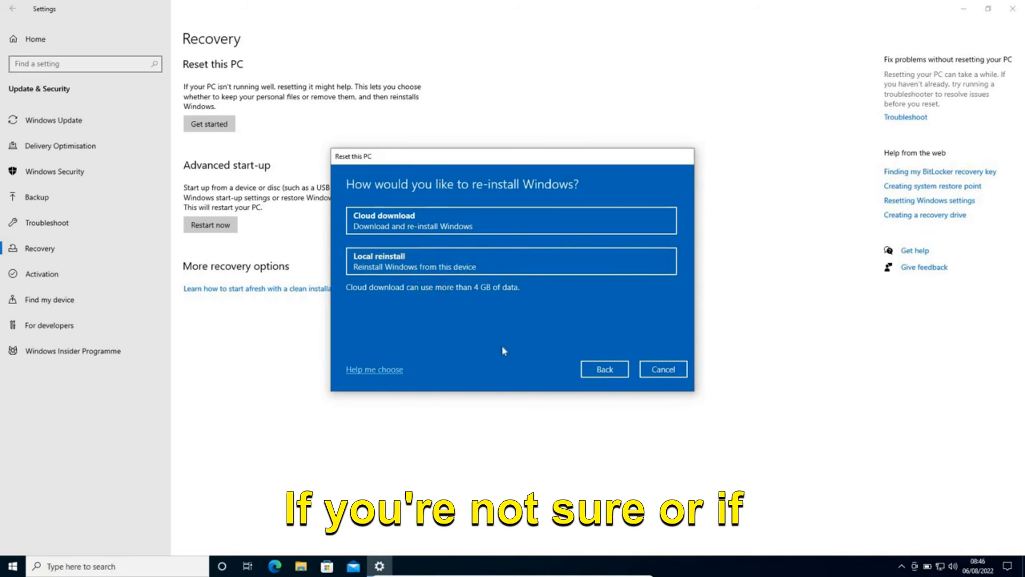
mouse_move(432, 267)
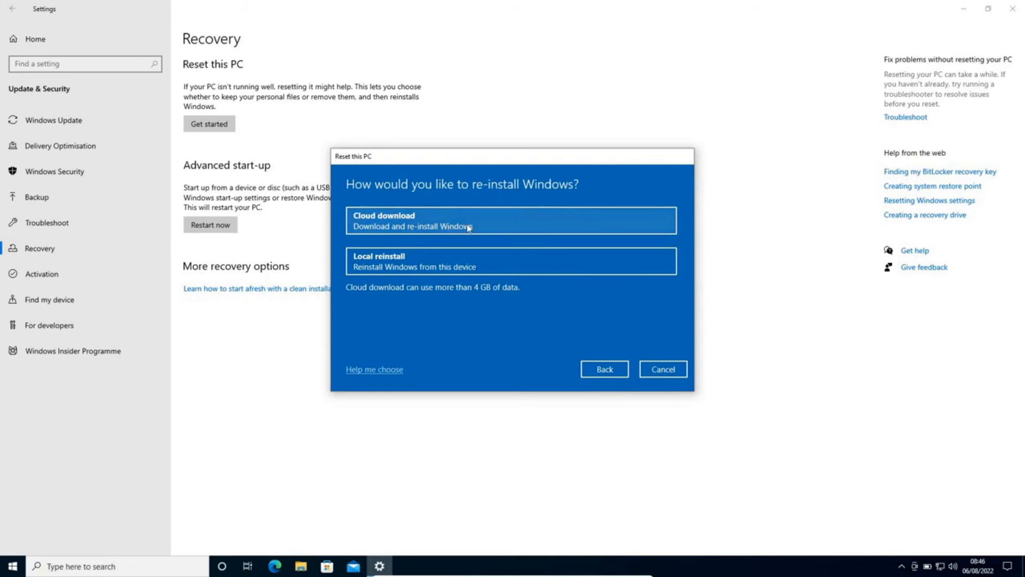
mouse_move(476, 306)
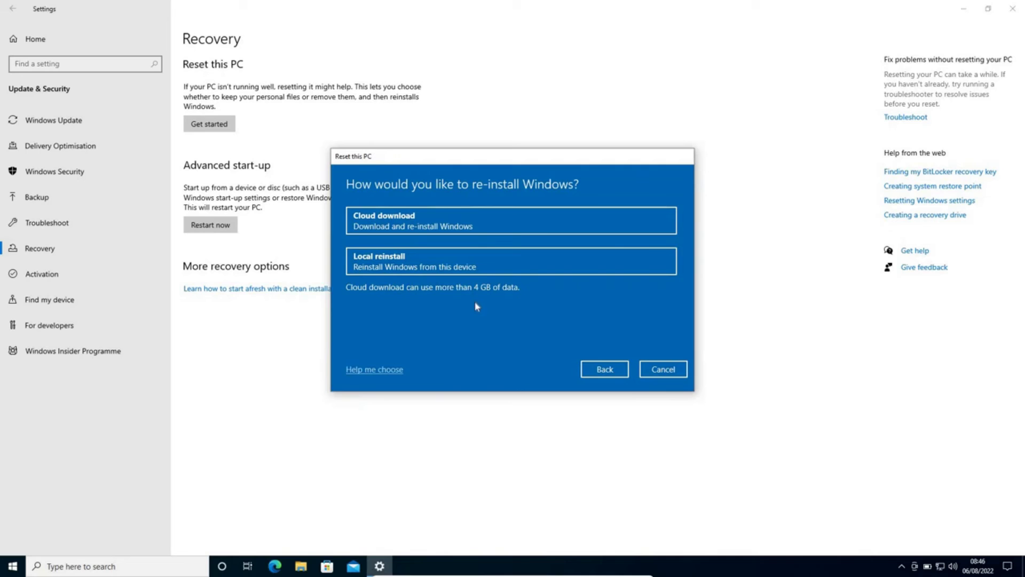
Choose Cloud download as the Windows reinstall method.
click(511, 220)
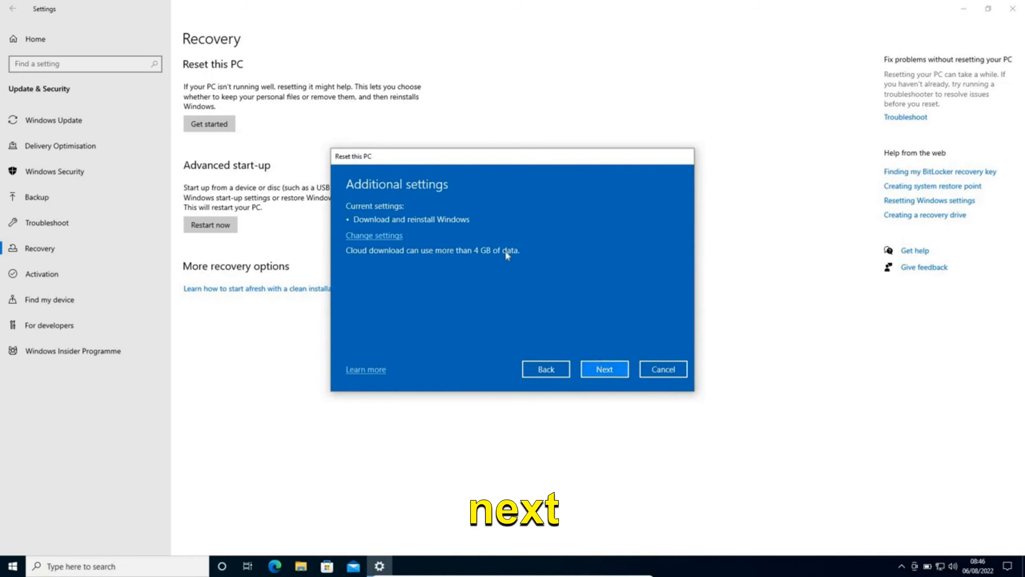
mouse_move(479, 306)
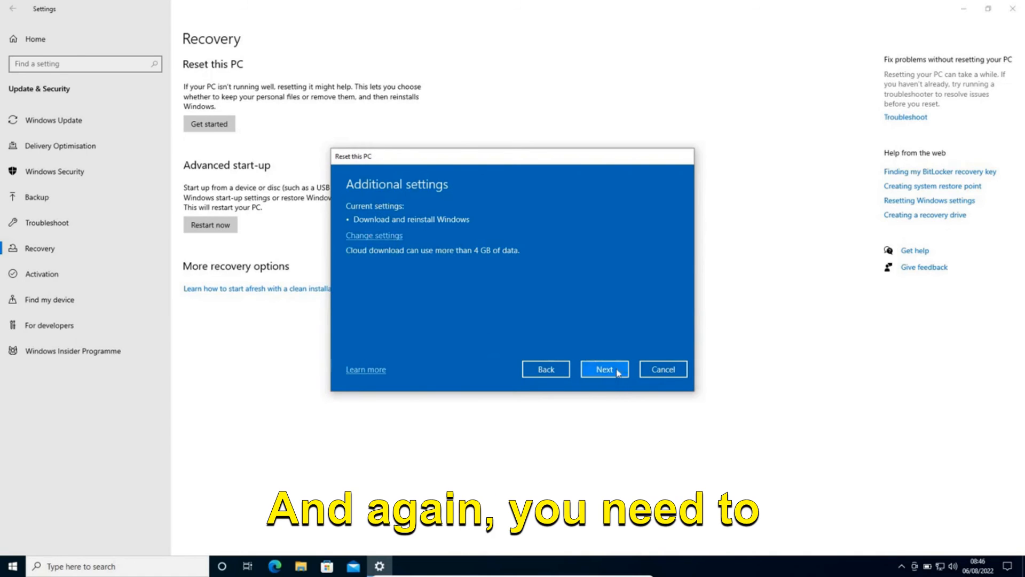
Advance past Additional settings to the plug-in warning page.
click(604, 369)
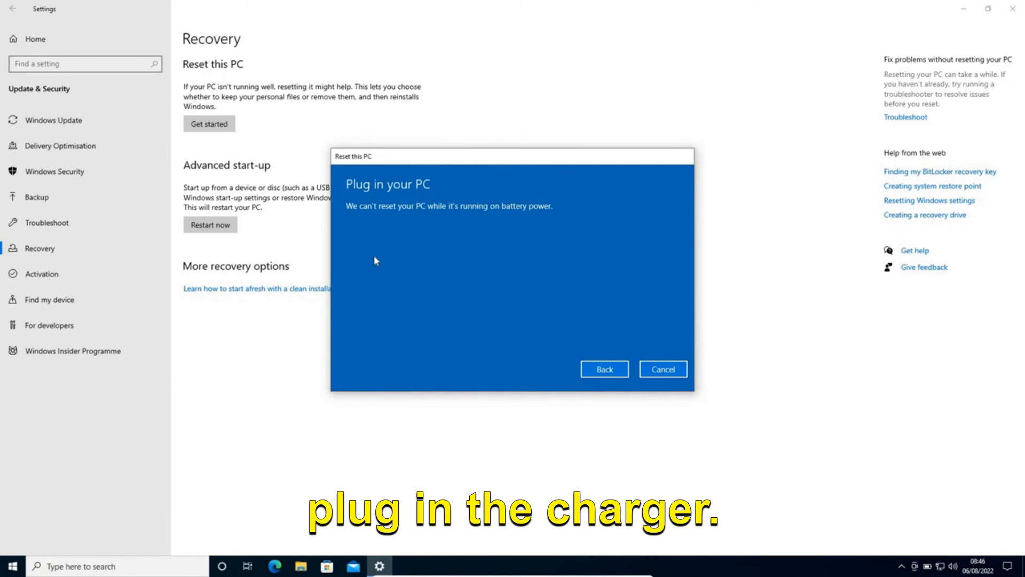
mouse_move(422, 342)
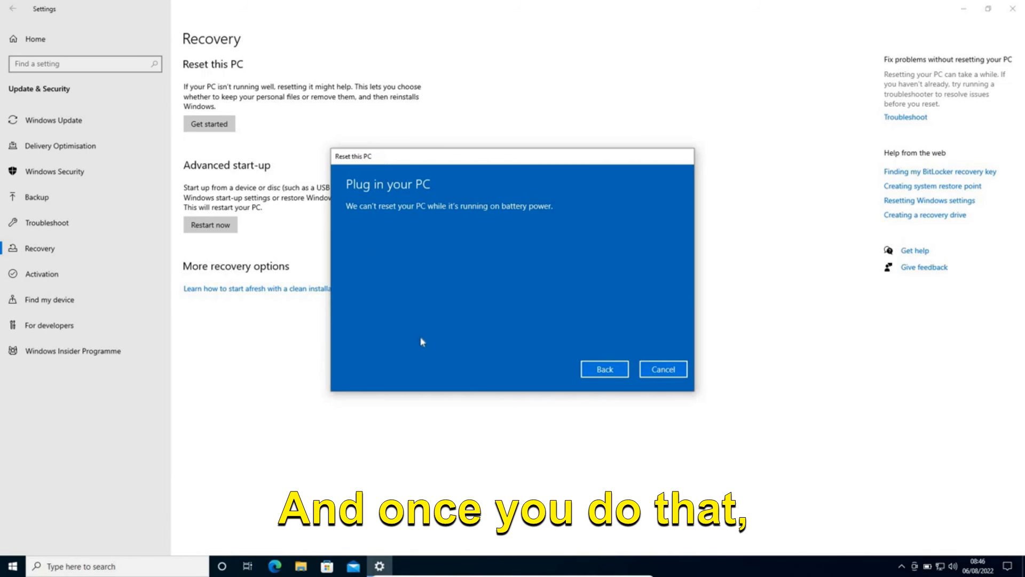
Return from the plug-in warning to the Additional settings summary.
click(603, 369)
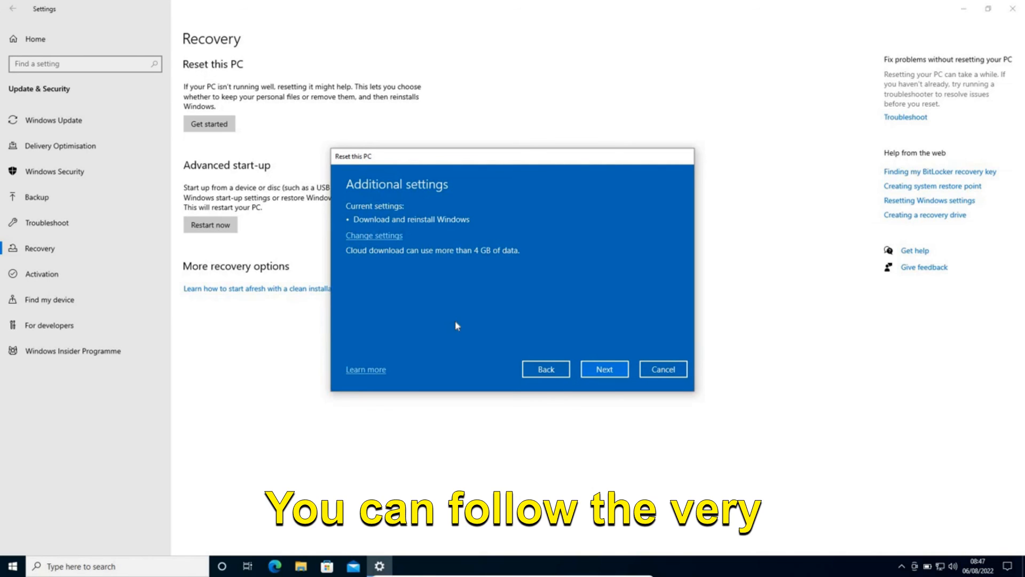
mouse_move(480, 570)
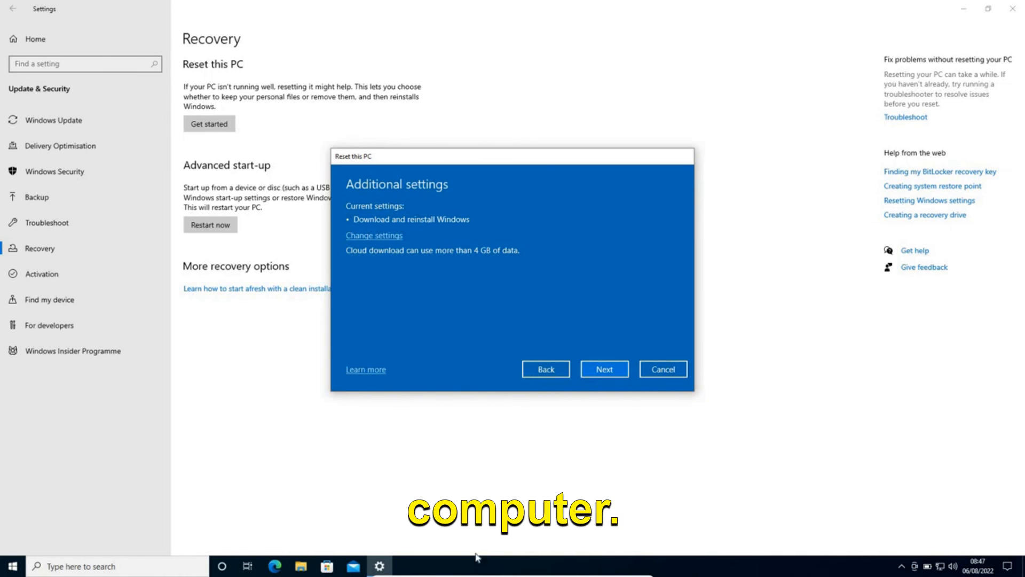
Minimise the Settings window to show the desktop.
click(662, 369)
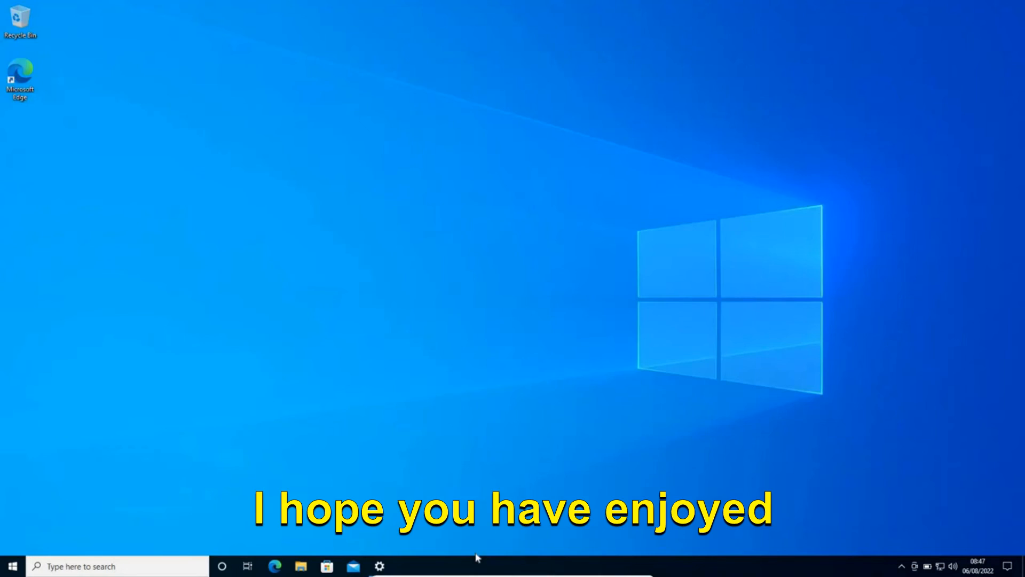
mouse_move(404, 305)
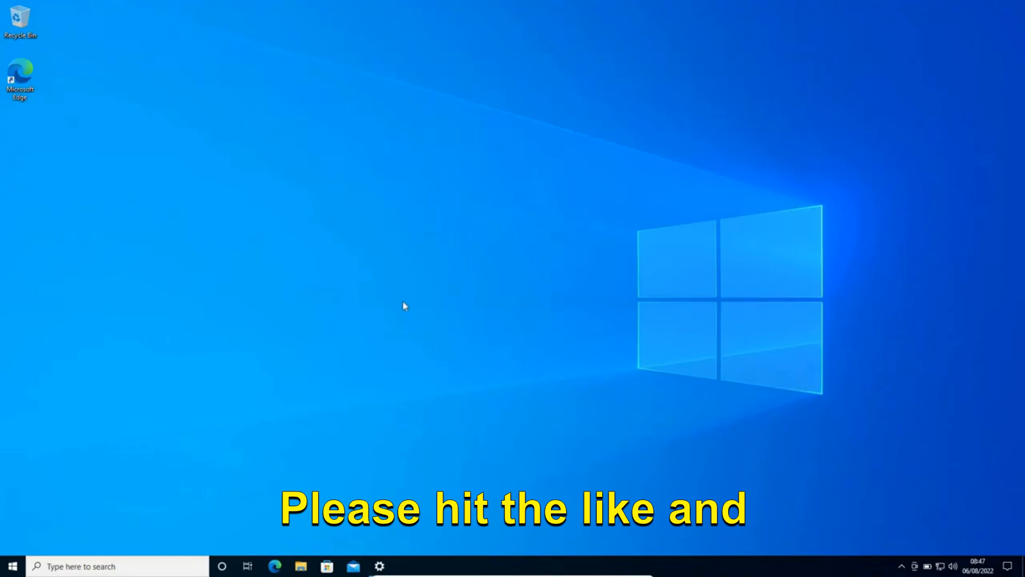